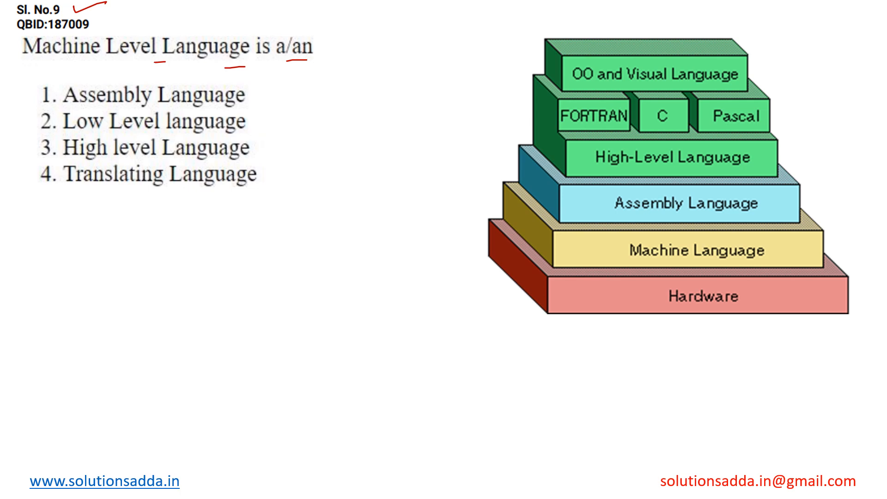
- Cross out option 4 (Translating Language) in red and jot SUB and DIV below
{"action": "left_click_drag", "start_coordinate": [263, 169], "coordinate": [286, 192]}
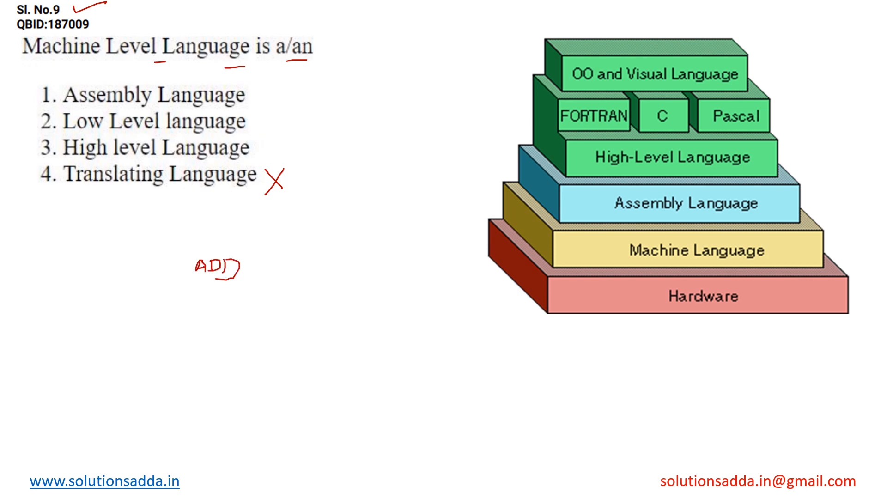
{"action": "type", "text": "SUB"}
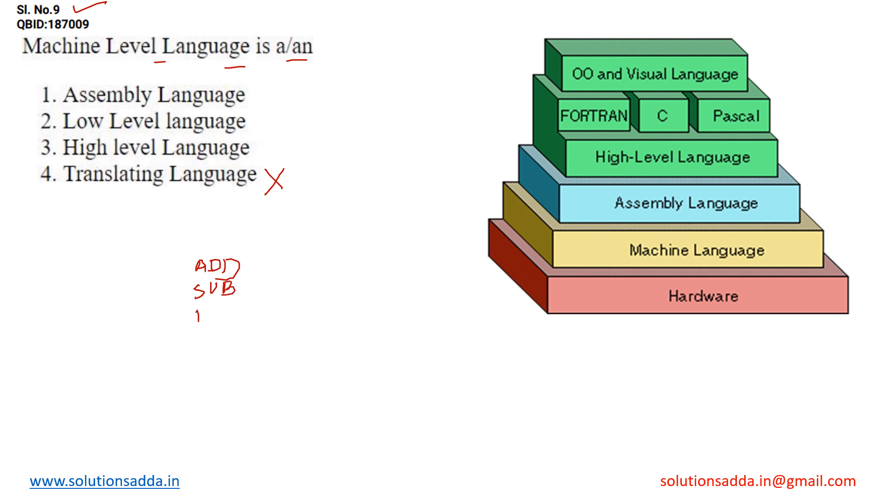
{"action": "type", "text": "DIV"}
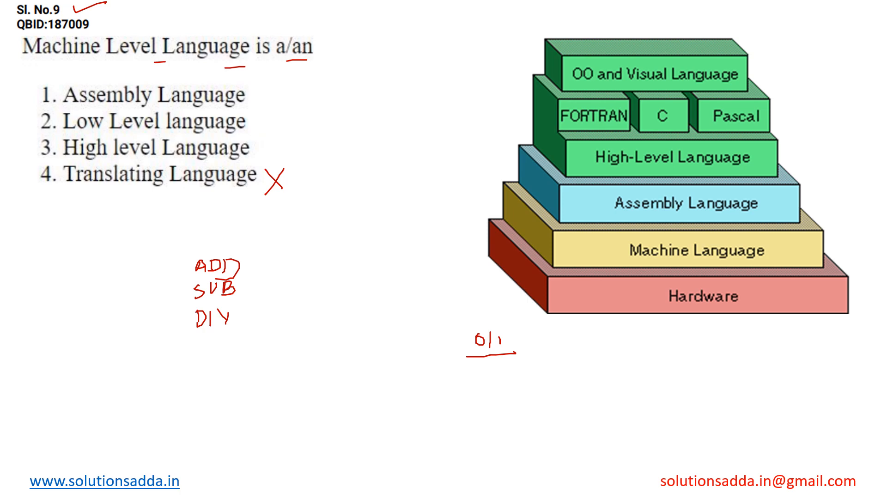
- Tick High-Level Language and OO, and underline FORTRAN, C and Pascal in the pyramid
{"action": "left_click_drag", "start_coordinate": [572, 164], "coordinate": [588, 153]}
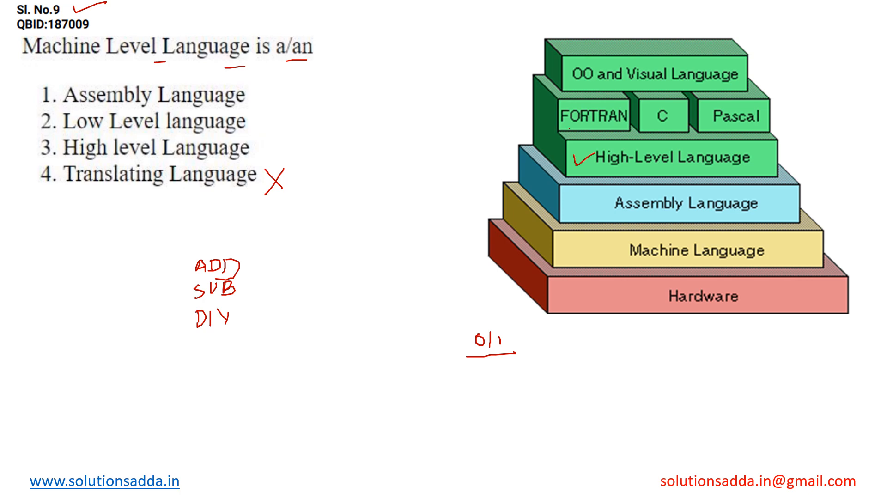
{"action": "left_click_drag", "start_coordinate": [565, 131], "coordinate": [701, 131]}
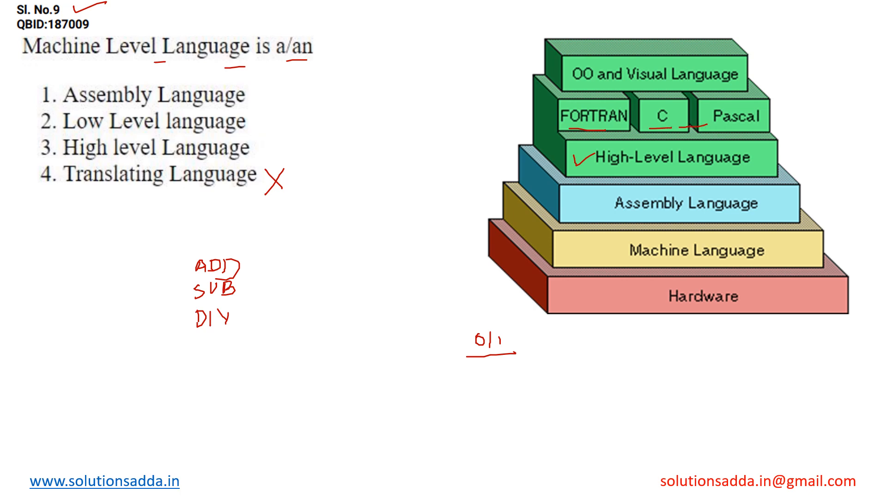
{"action": "left_click_drag", "start_coordinate": [565, 79], "coordinate": [591, 85]}
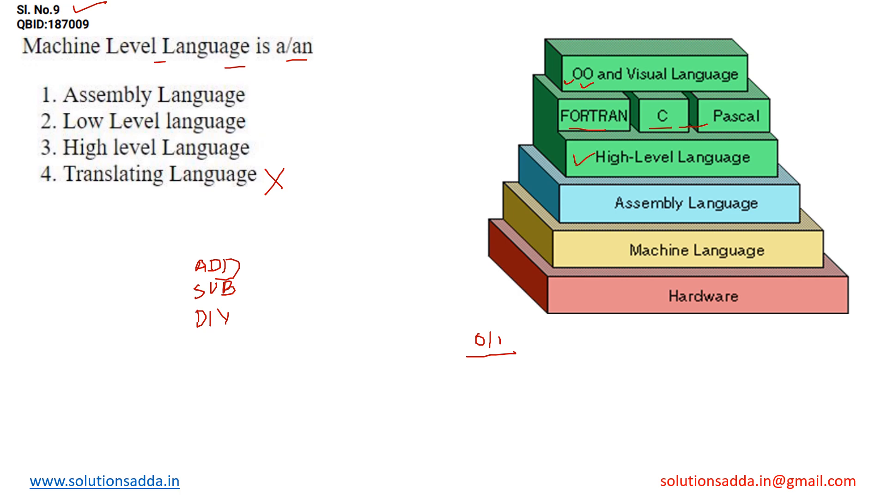
- Write a note above the pyramid and underline Assembly Language
{"action": "left_click_drag", "start_coordinate": [628, 26], "coordinate": [665, 20]}
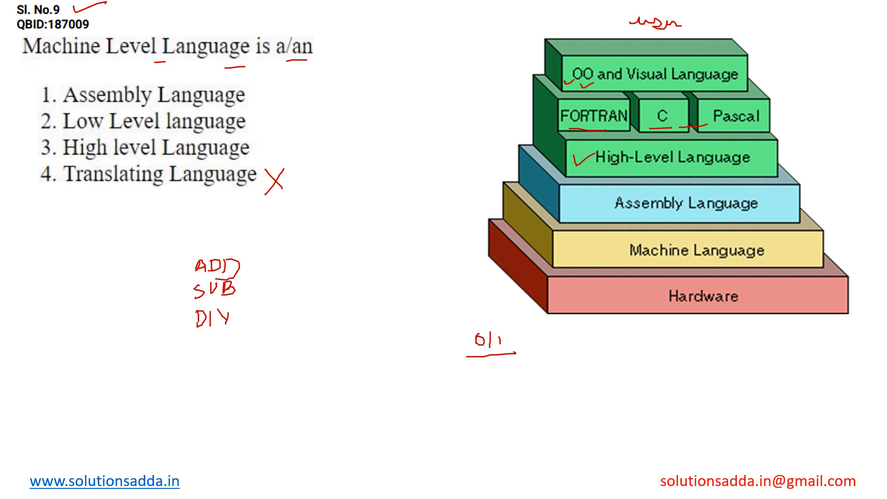
{"action": "left_click_drag", "start_coordinate": [640, 219], "coordinate": [665, 219]}
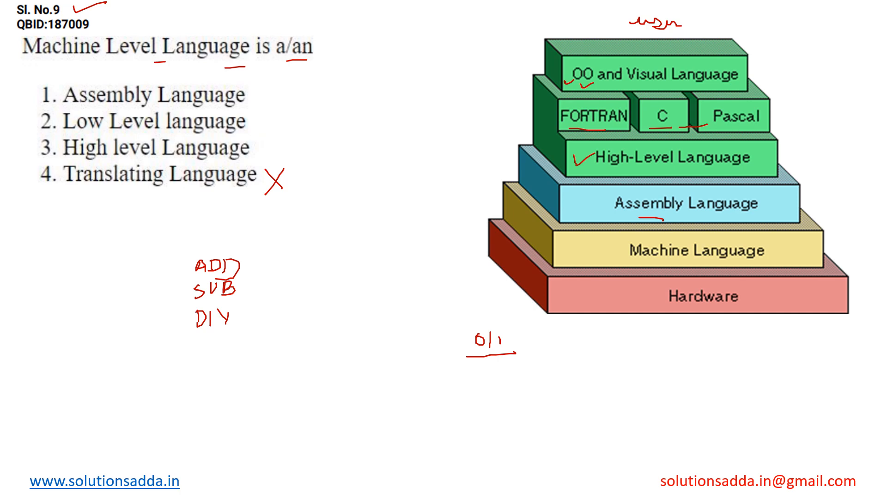
- Write on the Machine Language layer and circle option 2, Low Level language
{"action": "type", "text": "0"}
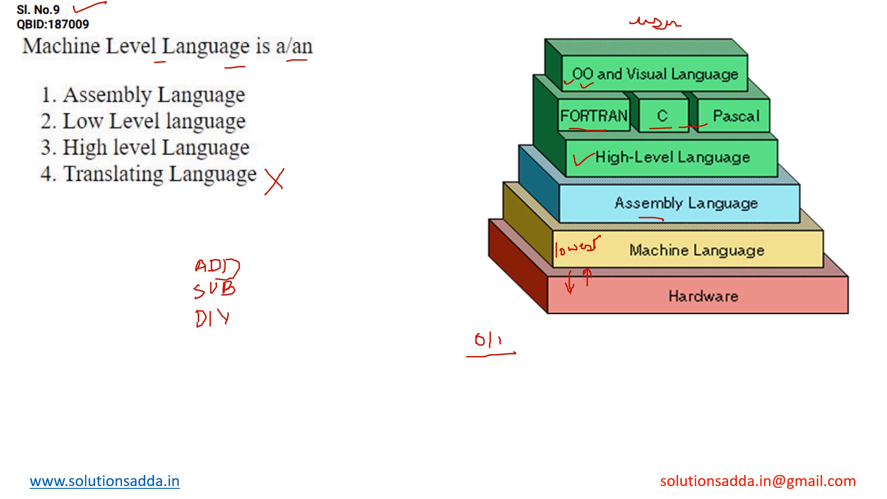
{"action": "left_click_drag", "start_coordinate": [51, 114], "coordinate": [40, 130]}
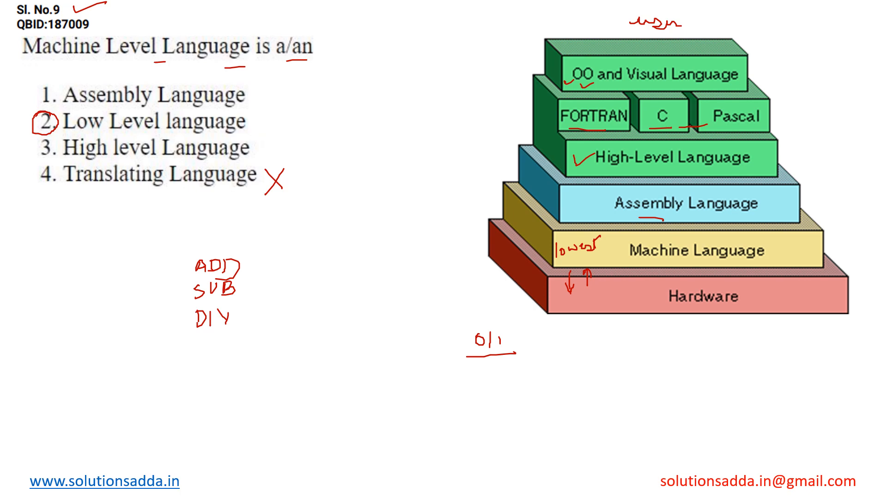